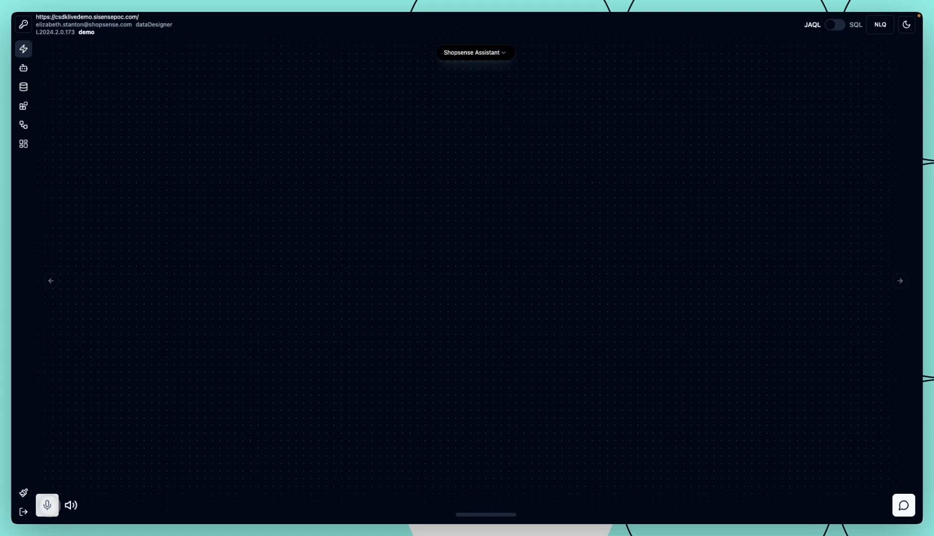
# Start voice recording in the Shopsense Assistant using the bottom-left microphone button
pyautogui.click(46, 505)
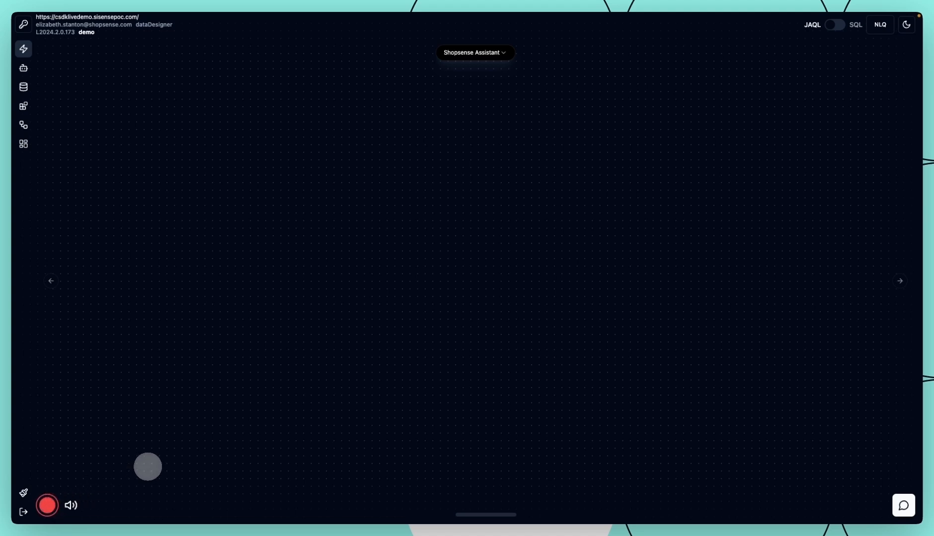